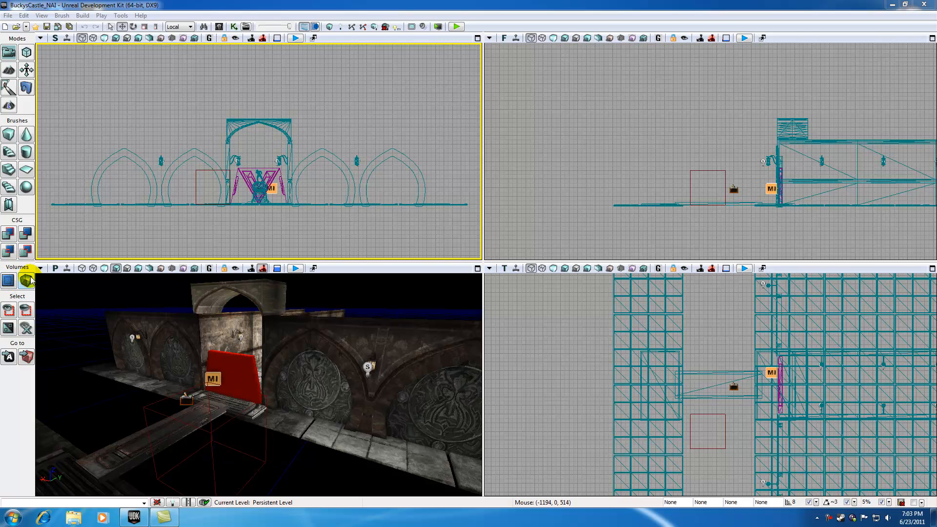
mouse_move(26, 281)
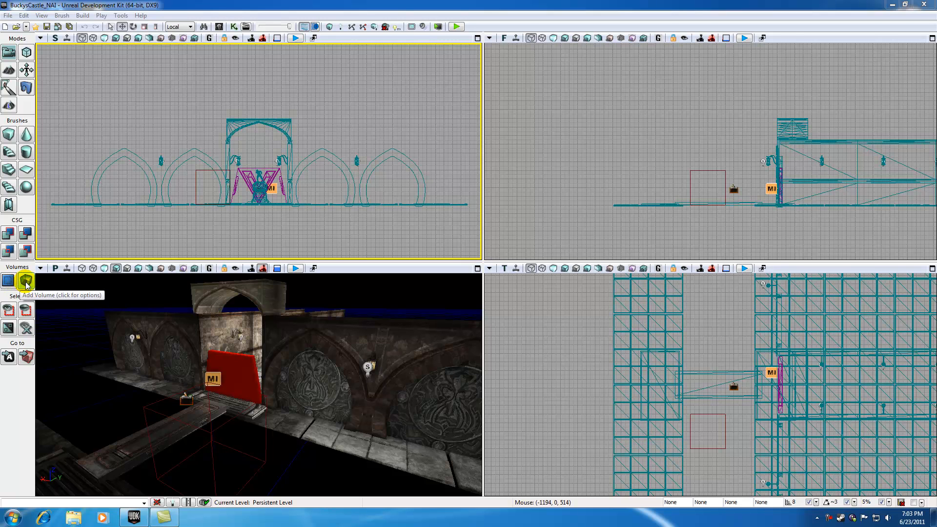
mouse_move(188, 401)
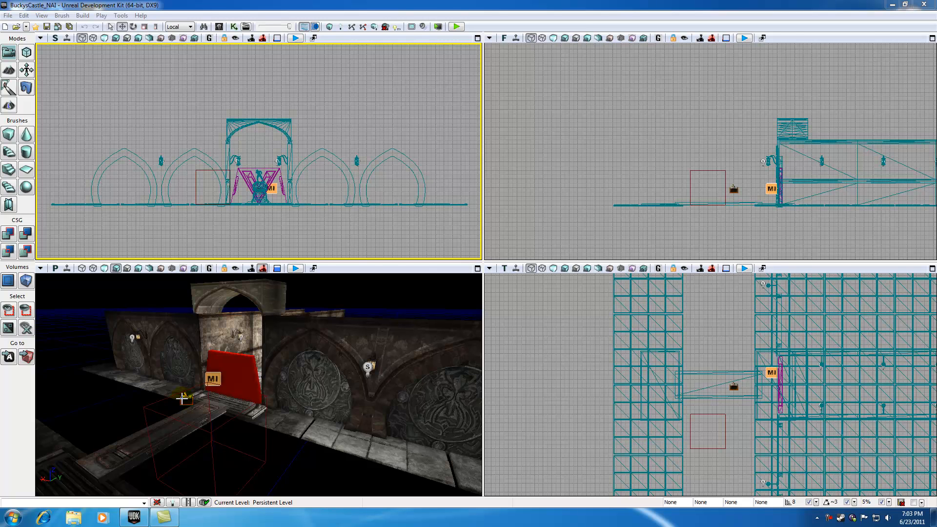
mouse_move(162, 396)
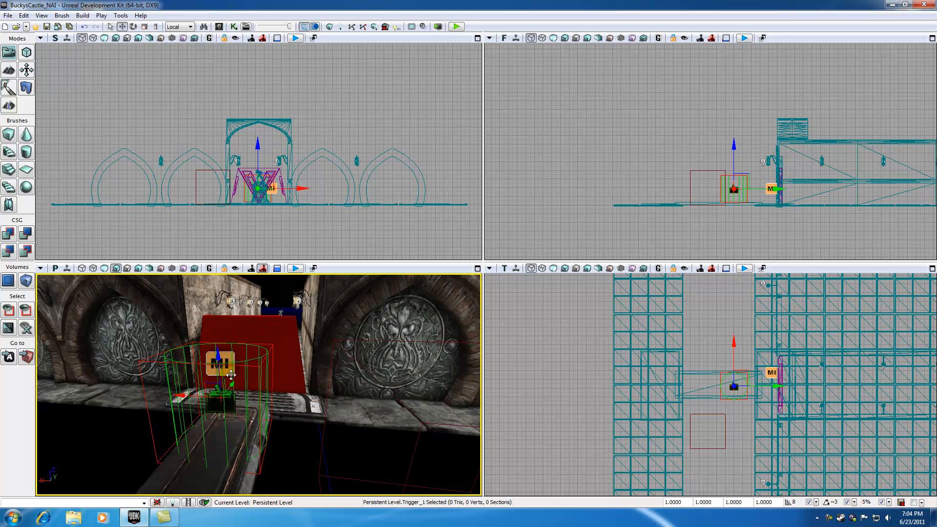
mouse_move(187, 383)
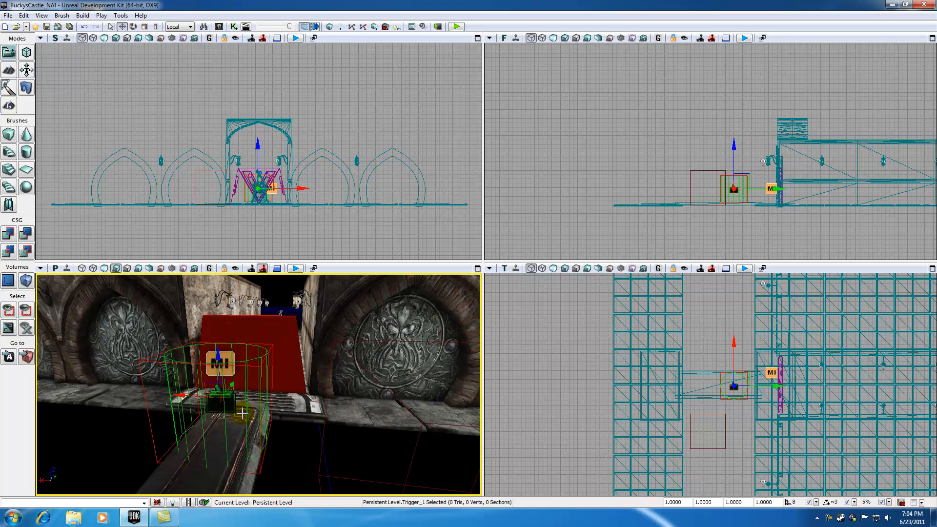
mouse_move(295, 429)
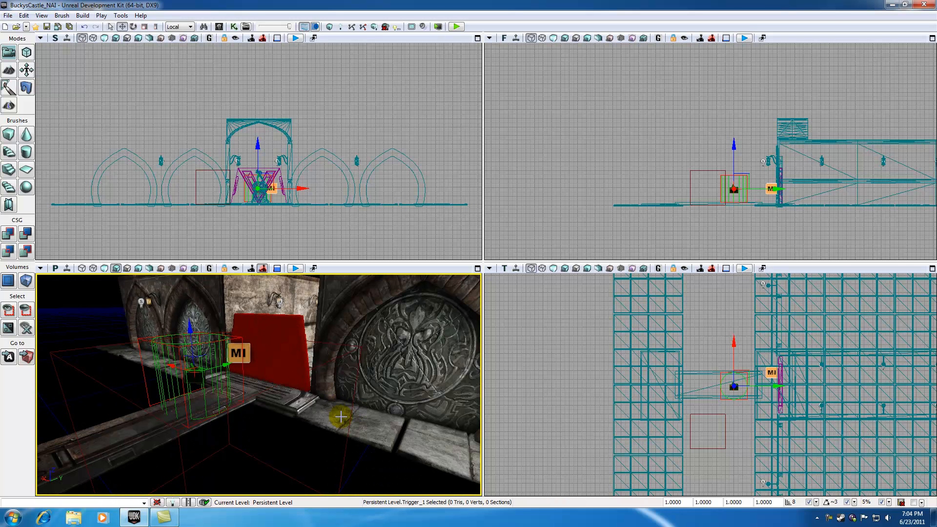
mouse_move(219, 375)
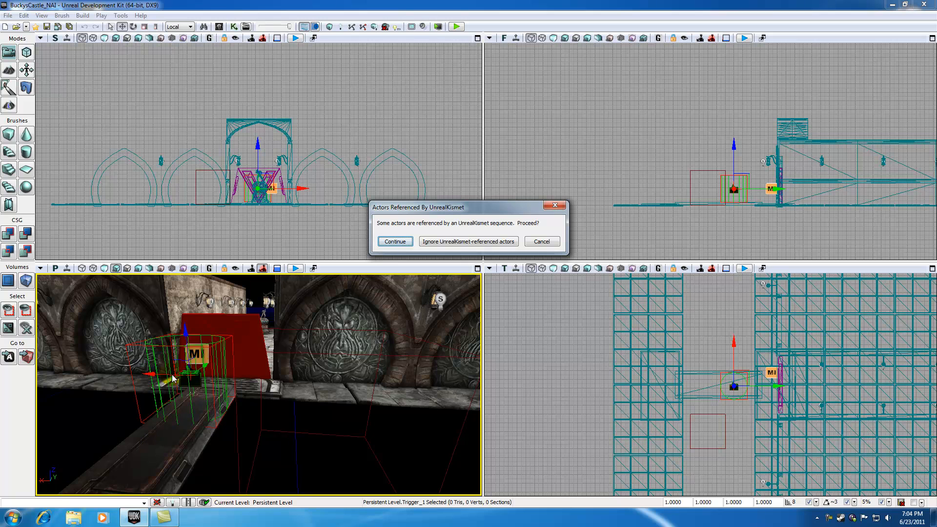
mouse_move(250, 26)
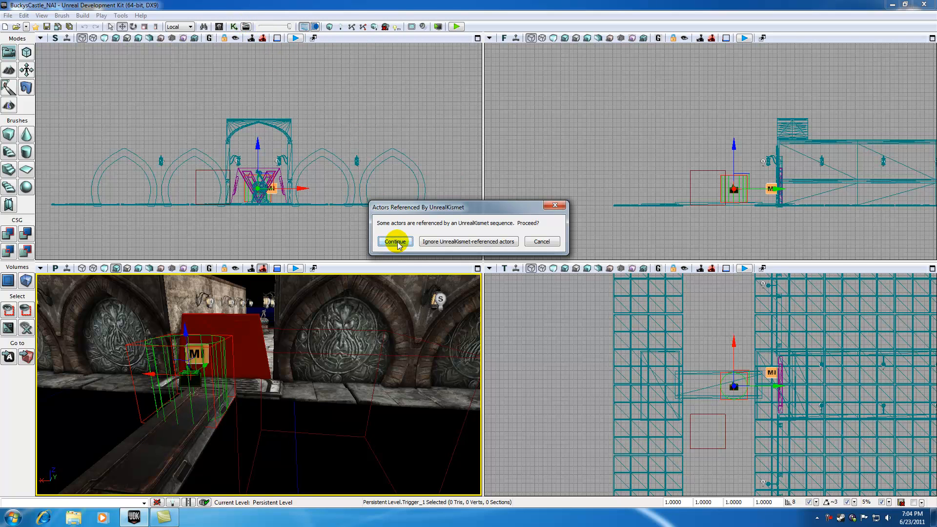
- Confirm deleting the cylinder trigger despite its Kismet references
click(394, 242)
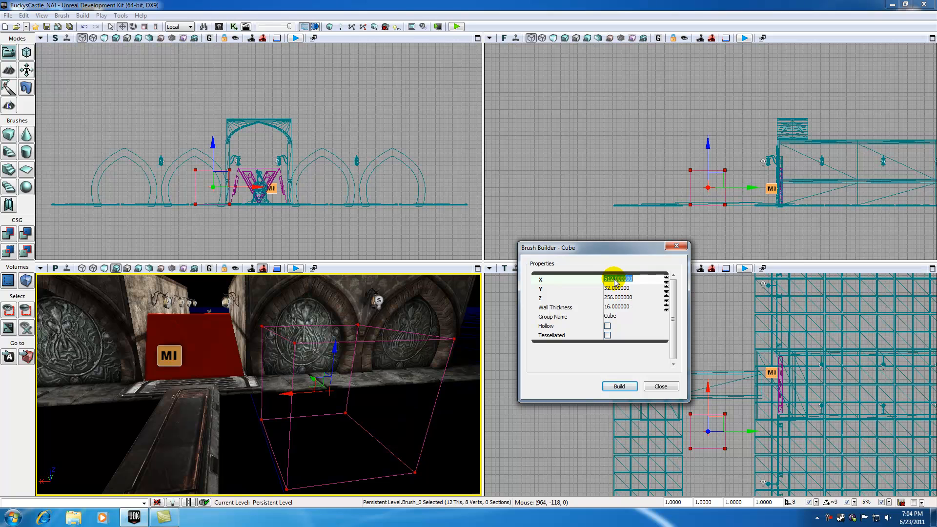
- Build the cube brush with X 512, Y 32 and Z 256
click(619, 289)
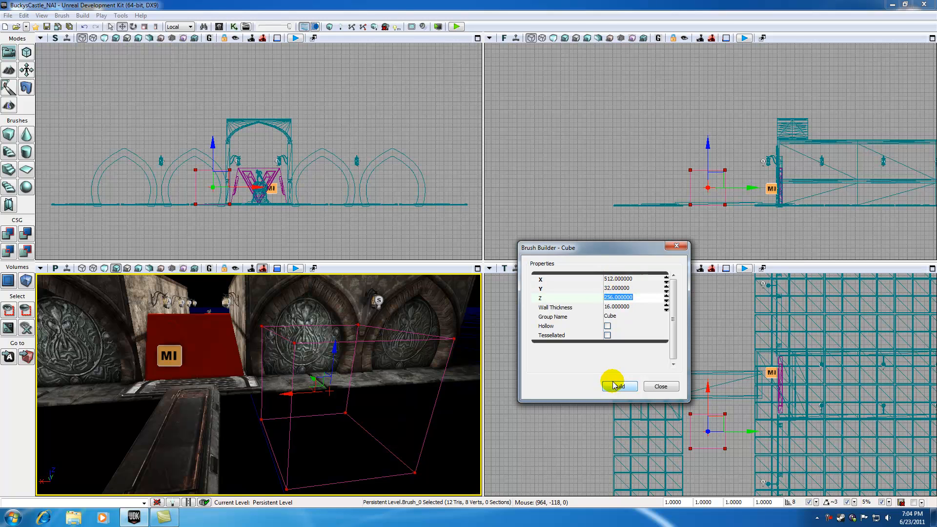
click(619, 386)
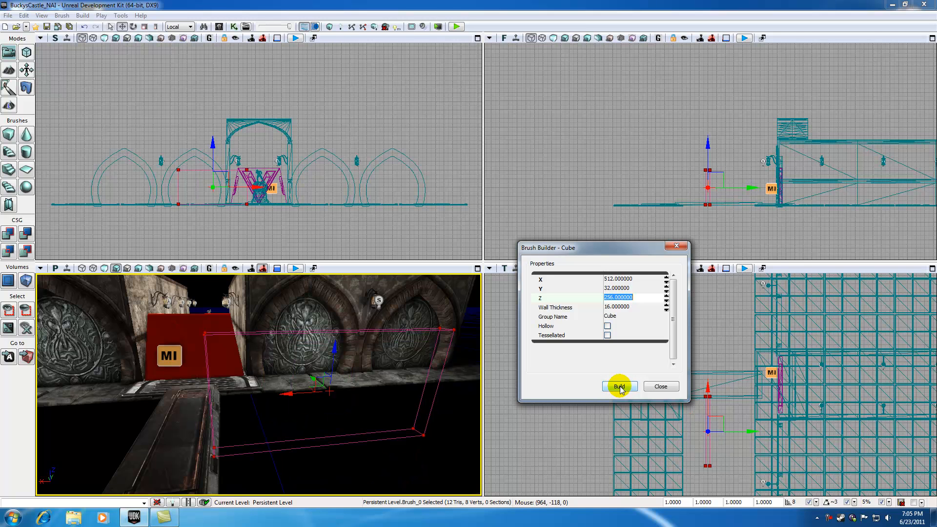
click(619, 386)
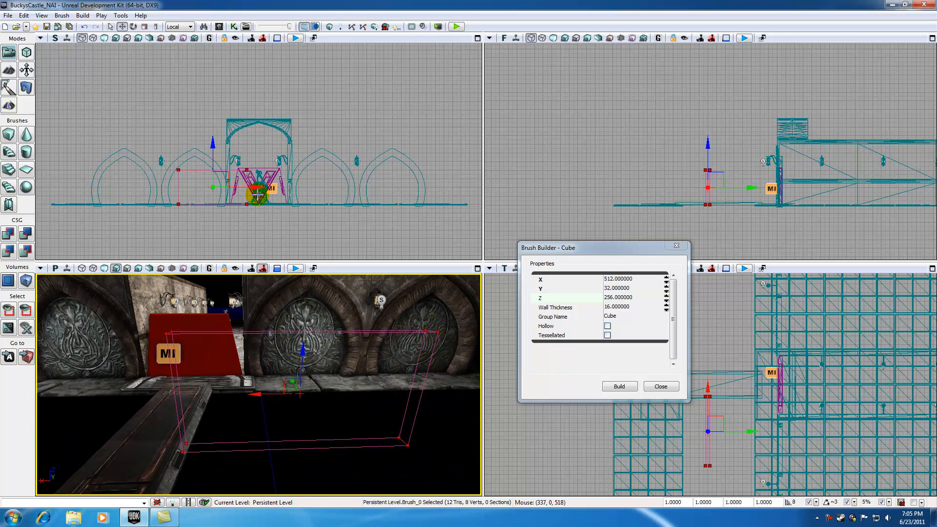
mouse_move(251, 224)
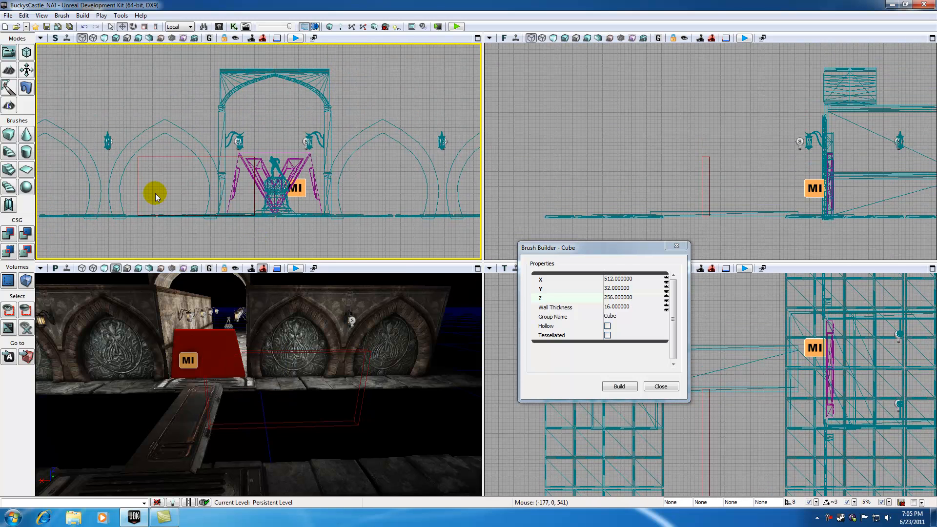
- Drag the thin box brush over the doorway beside the red door
click(278, 187)
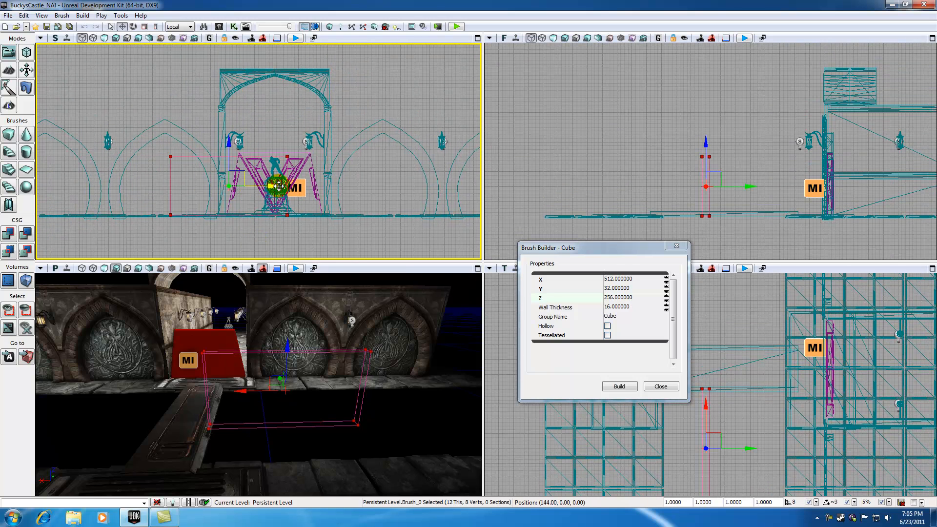
drag(278, 185, 317, 192)
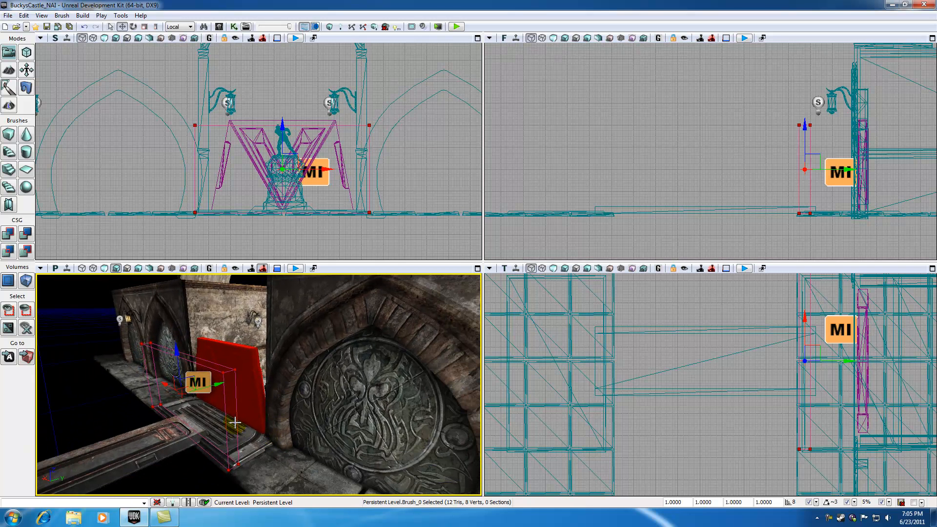
mouse_move(223, 394)
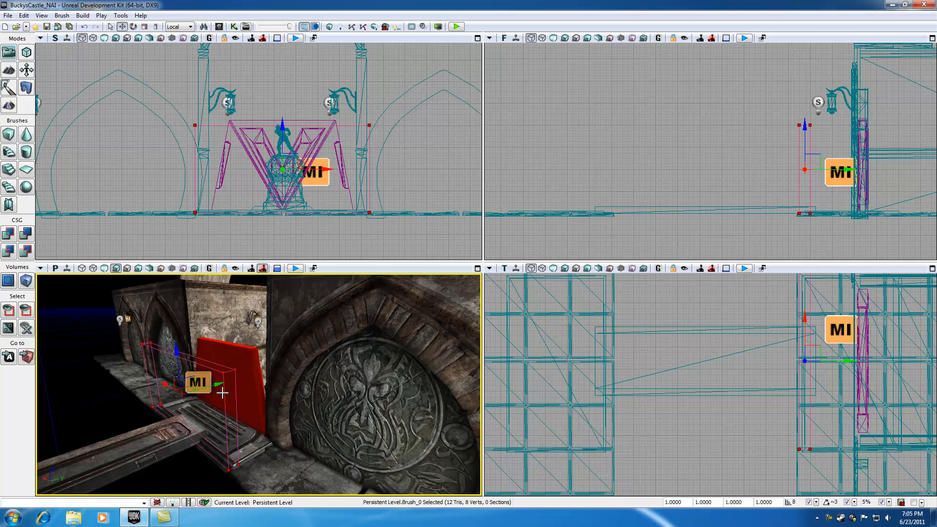
mouse_move(277, 436)
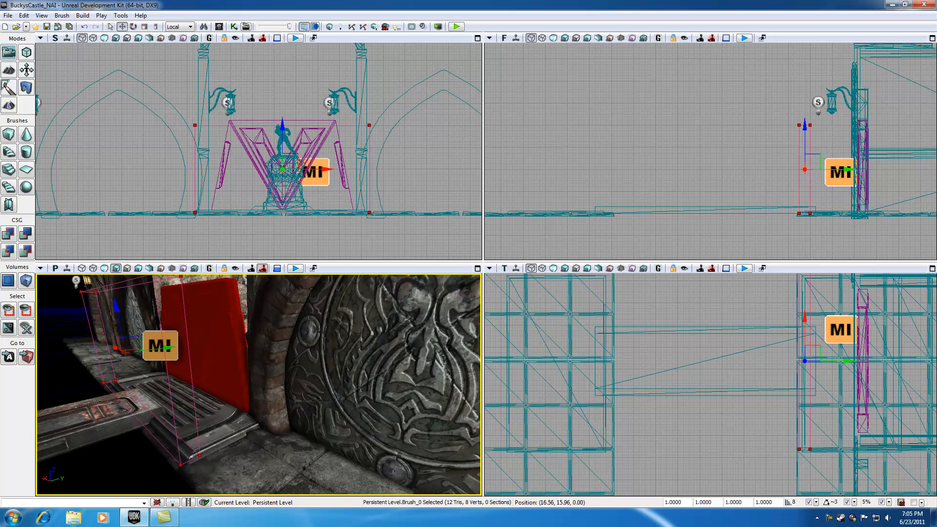
click(290, 457)
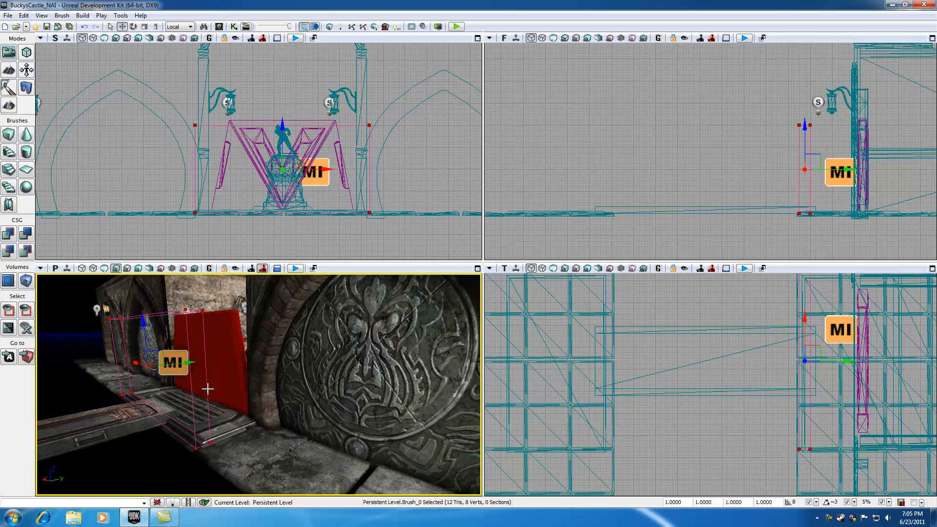
mouse_move(224, 392)
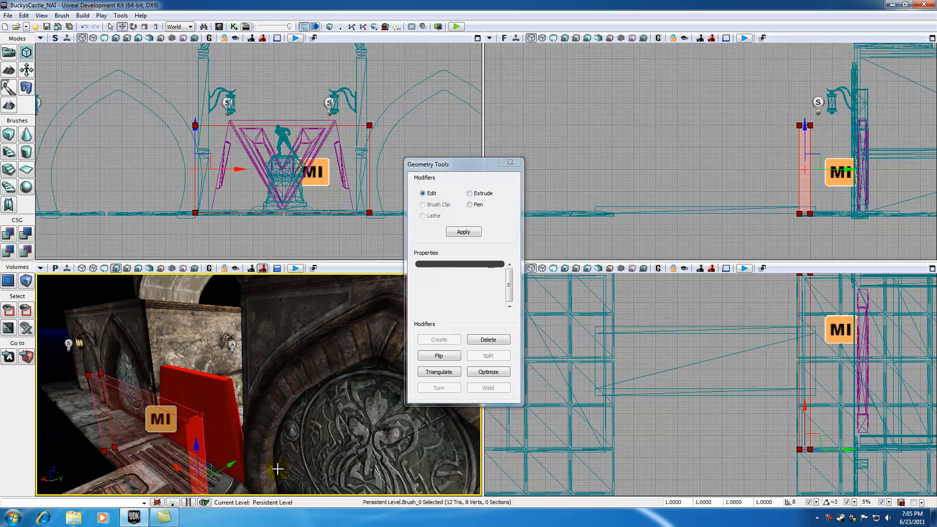
mouse_move(439, 333)
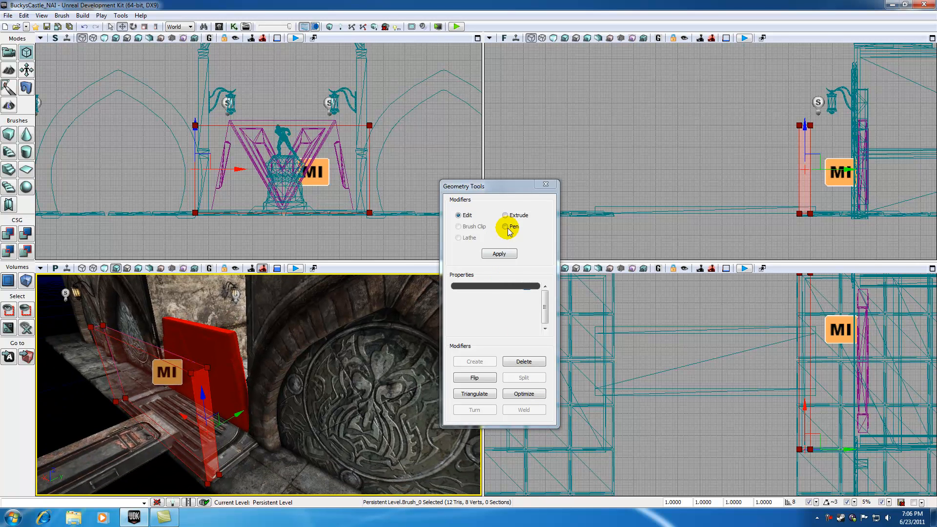
- Choose the Extrude modifier (length 16) in the Geometry Tools
click(506, 215)
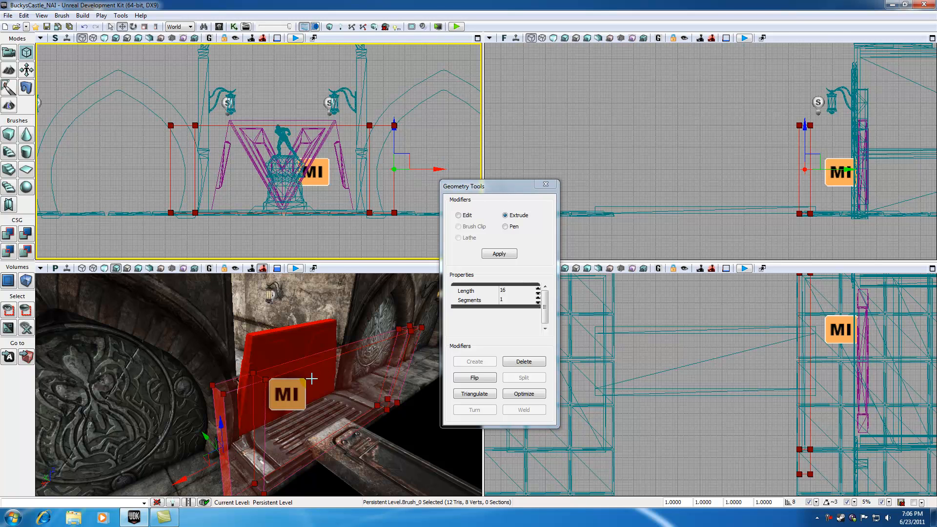
mouse_move(216, 189)
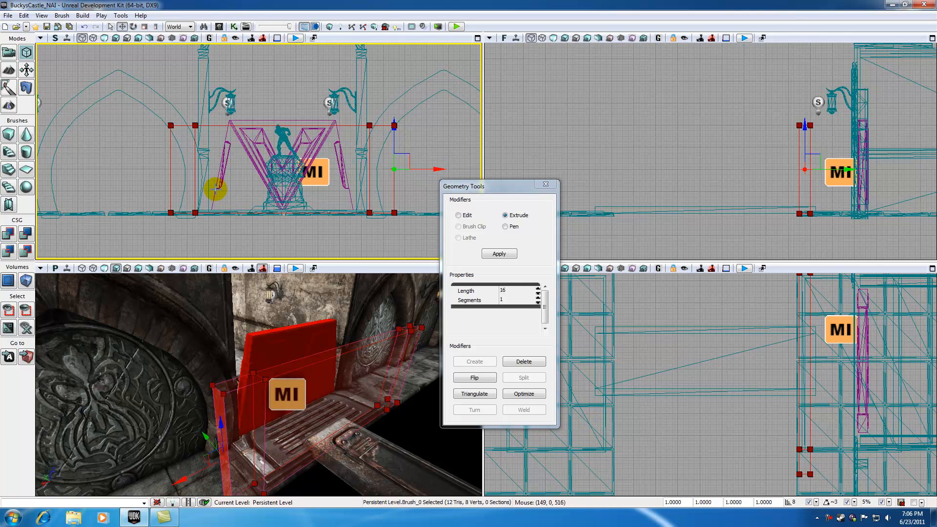
mouse_move(185, 148)
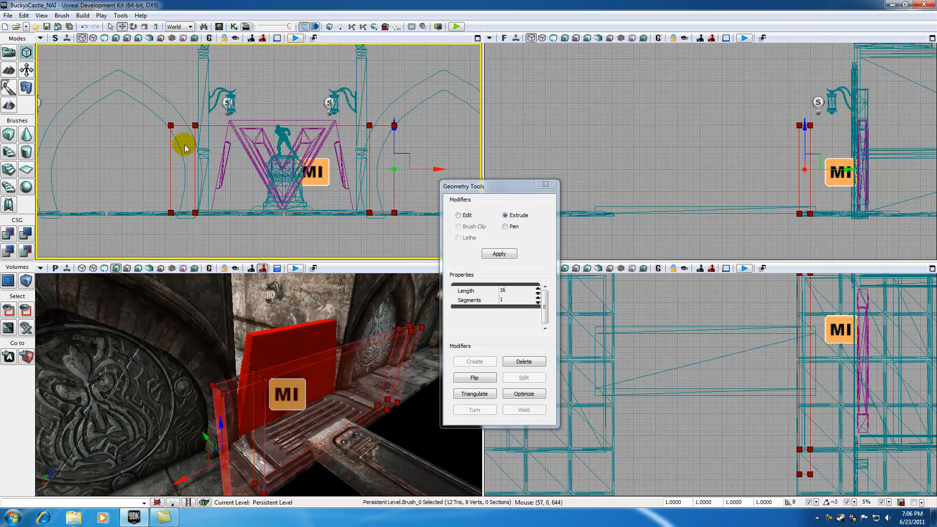
mouse_move(301, 438)
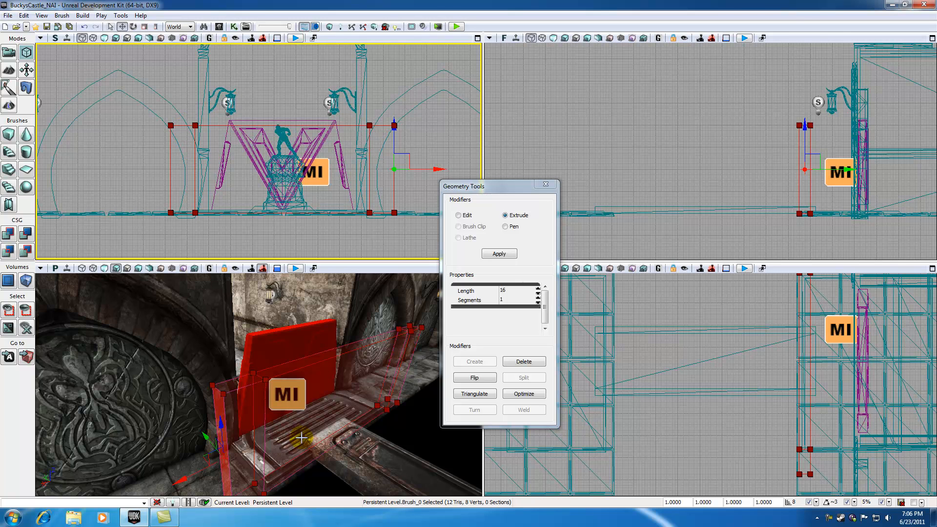
mouse_move(377, 333)
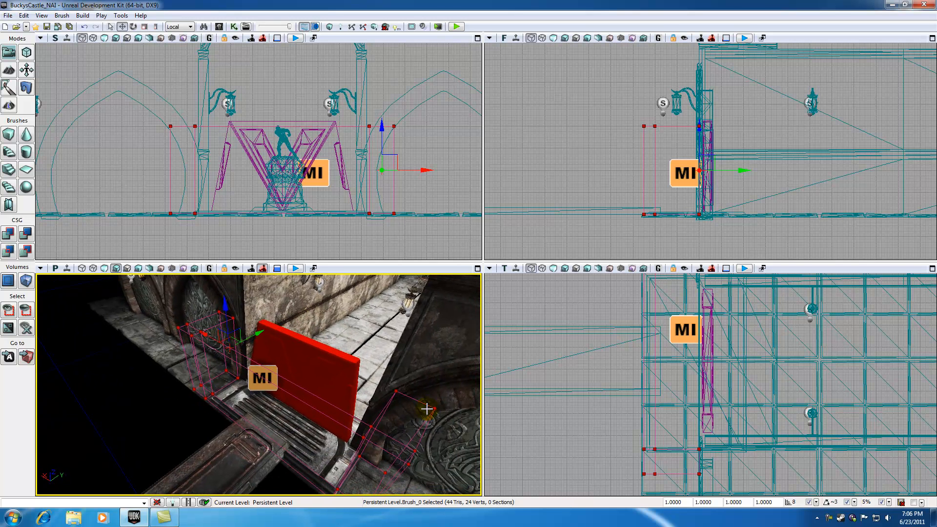
mouse_move(230, 459)
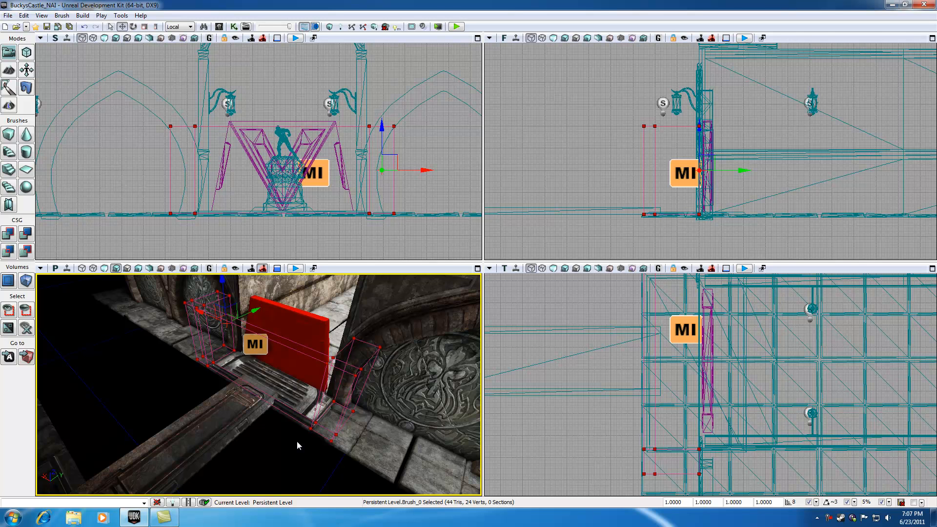
mouse_move(340, 375)
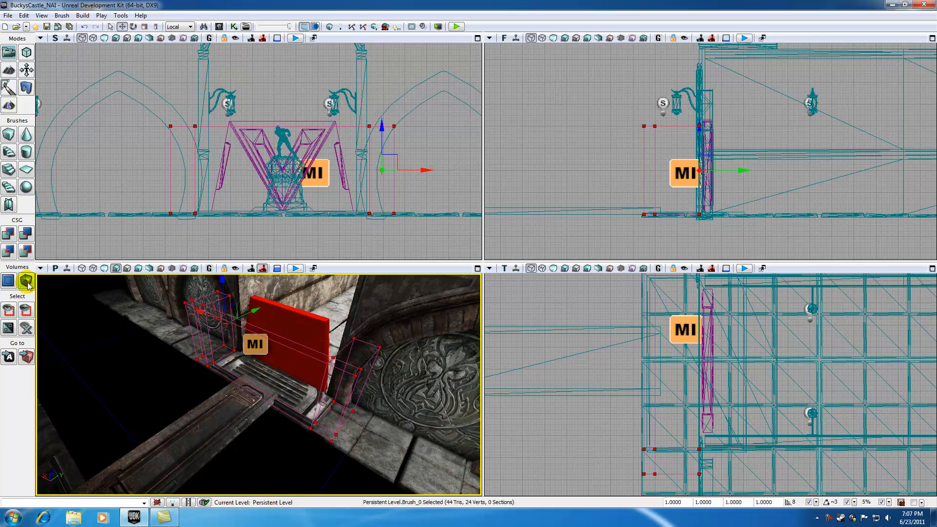
mouse_move(27, 281)
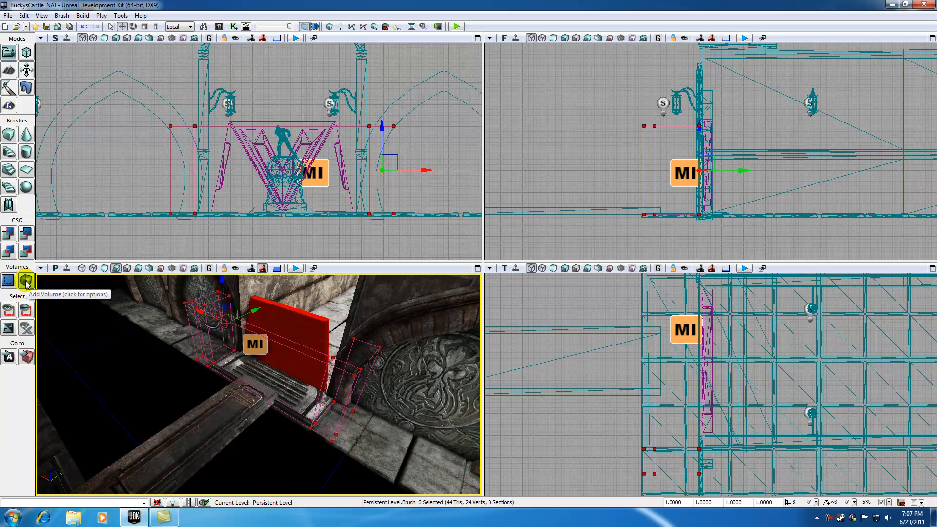
- Bring up the volume type list for the reshaped 24-vertex brush
click(27, 280)
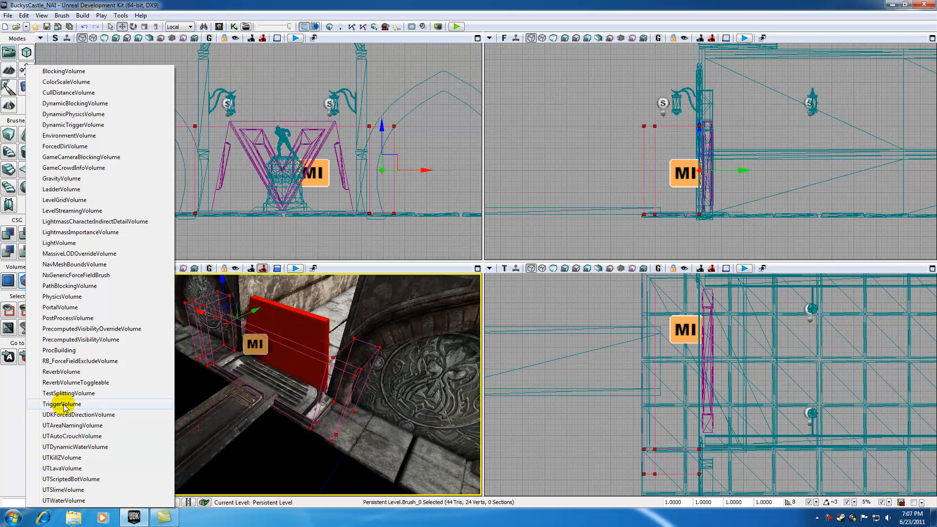
- Create a TriggerVolume from the door-wrapping brush shape
click(59, 404)
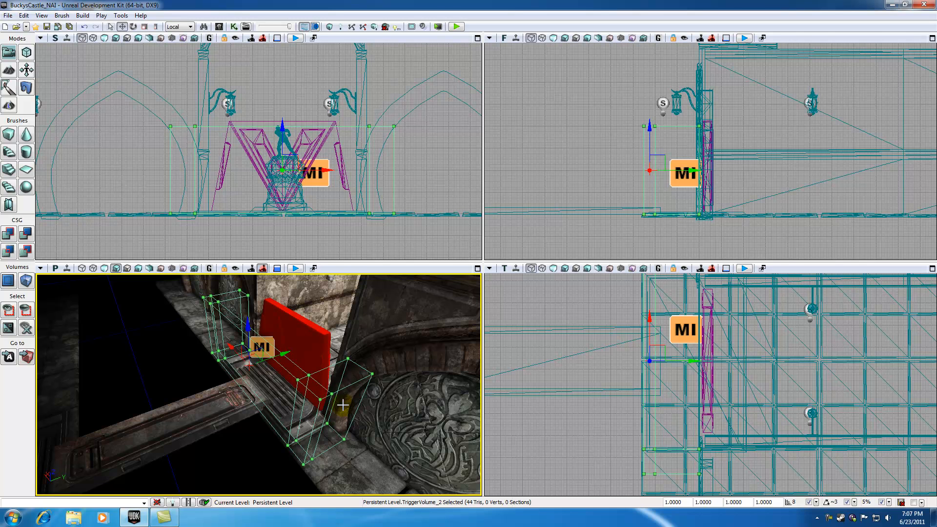
mouse_move(343, 407)
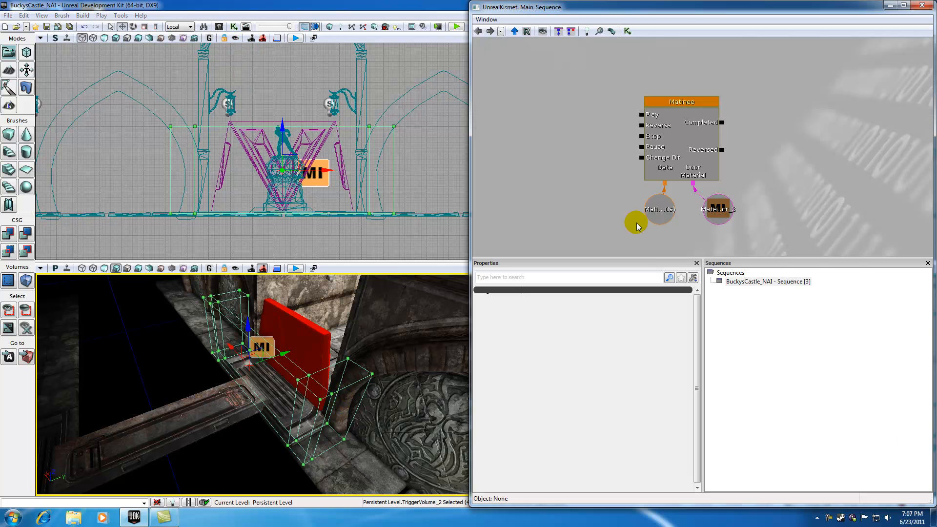
- Add a TriggerVolume_2 Touch event node to the Kismet sequence
right_click(637, 226)
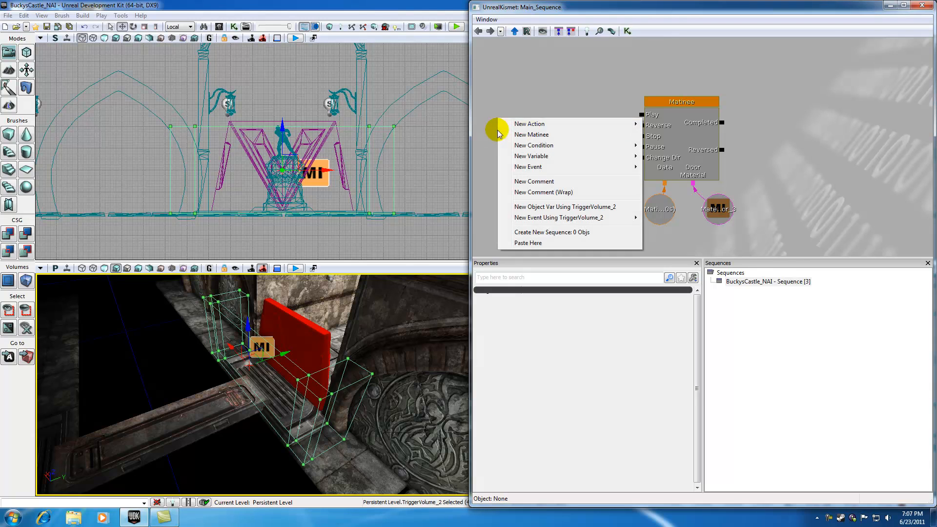
mouse_move(559, 218)
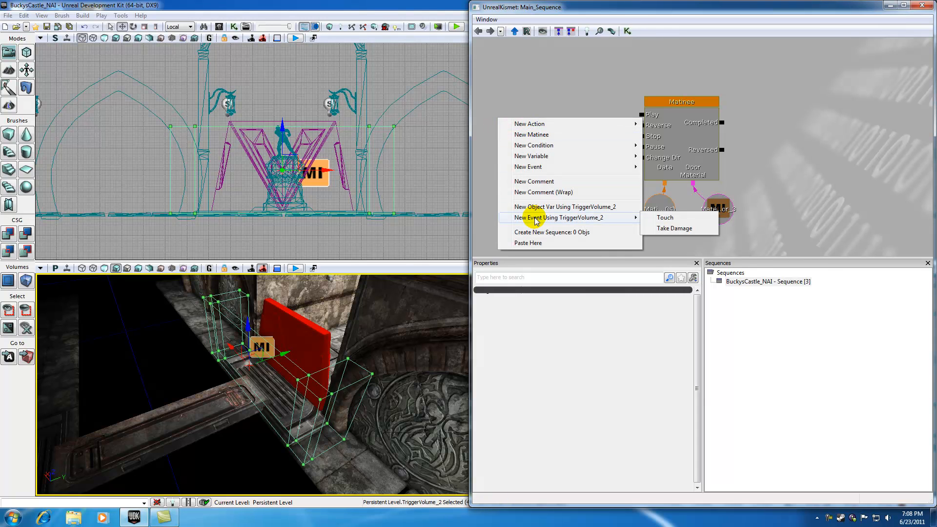
mouse_move(596, 218)
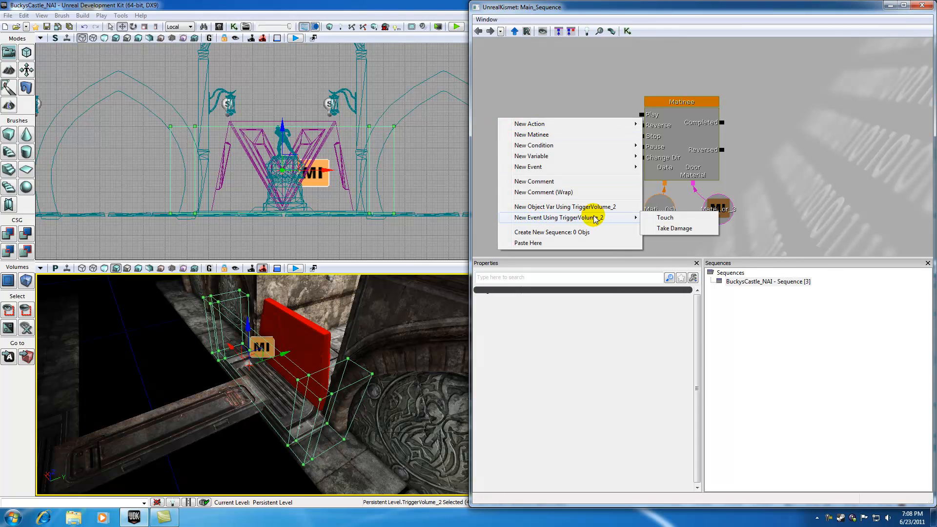
click(665, 217)
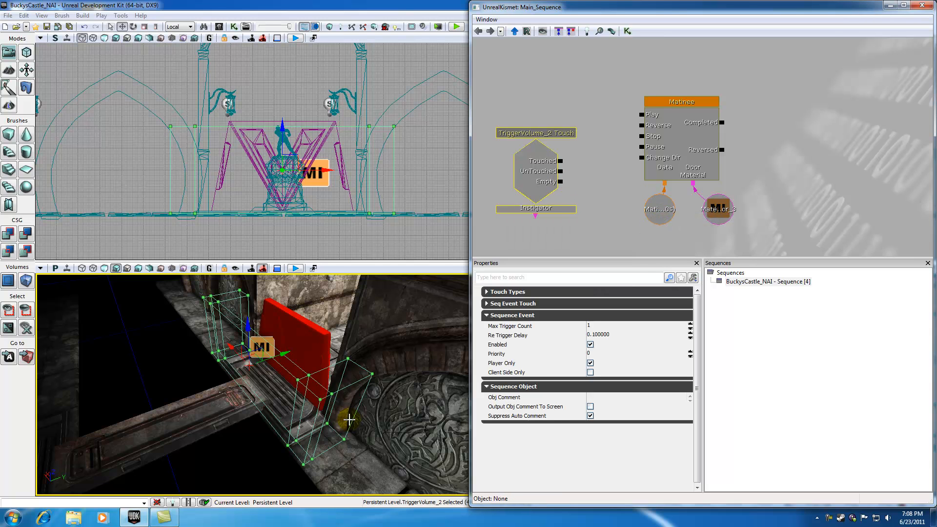
mouse_move(266, 385)
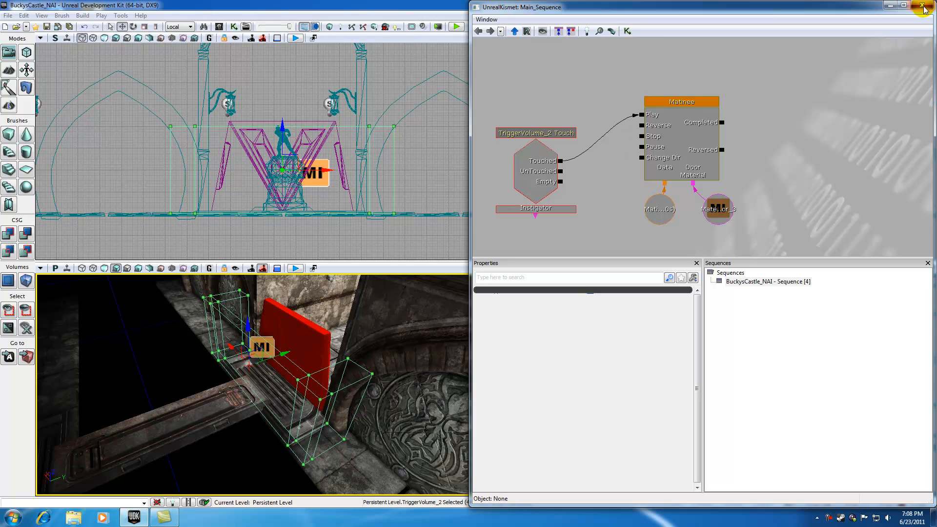
- Close the Kismet window and click back into the level viewport
click(926, 6)
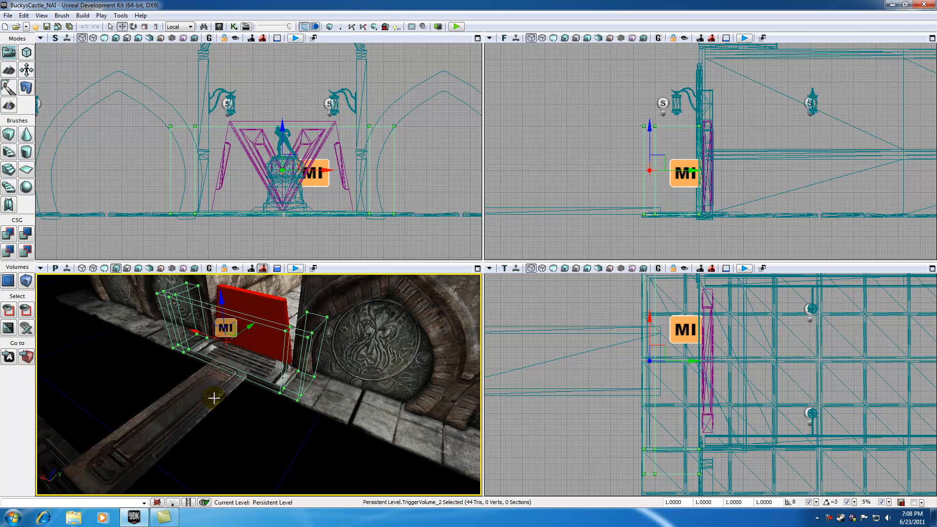
mouse_move(267, 427)
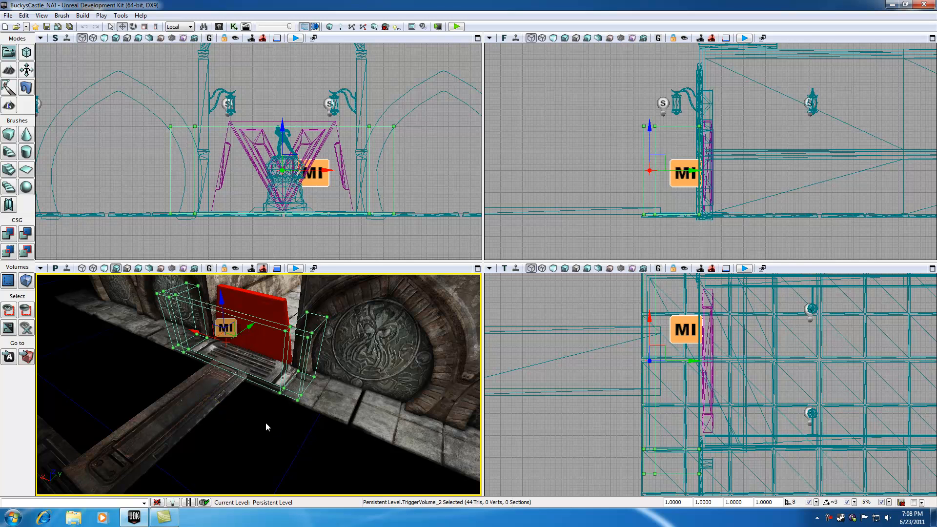
click(274, 330)
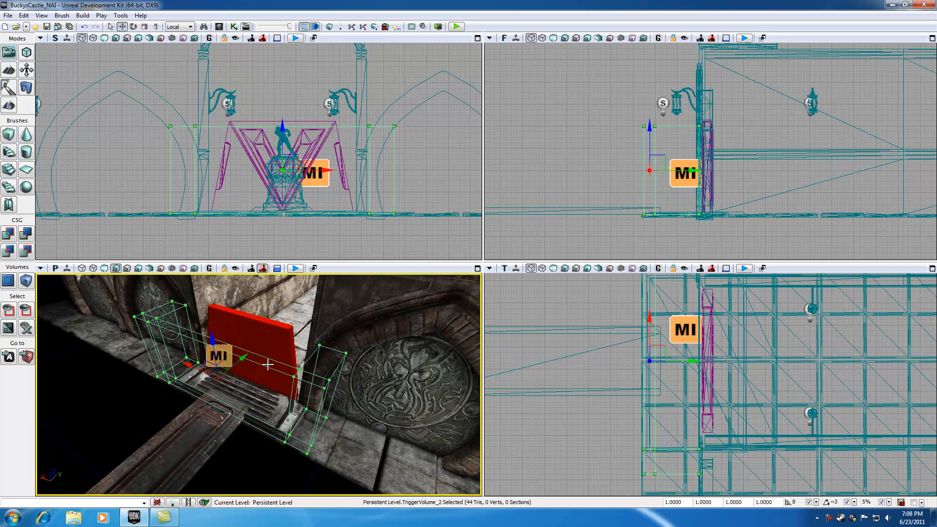
click(279, 304)
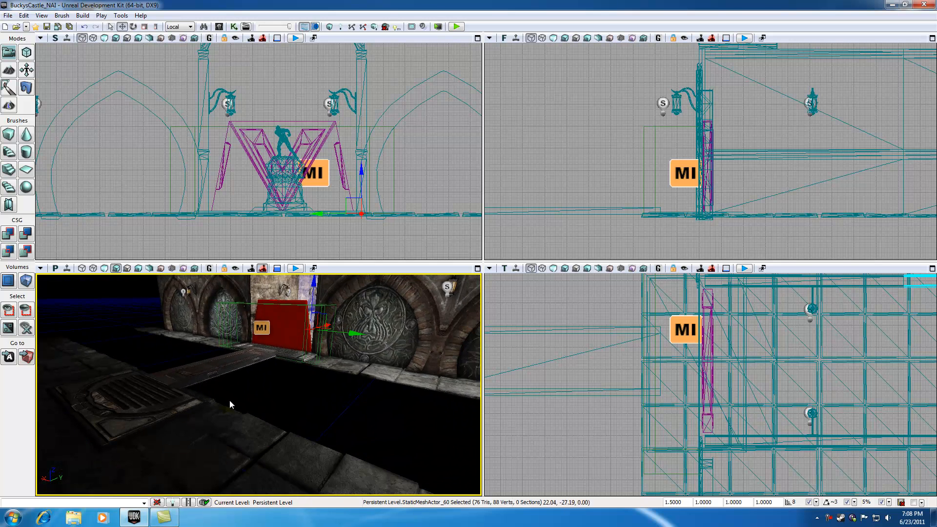
- Play-test the castle level in an editor preview, then close the preview
click(455, 27)
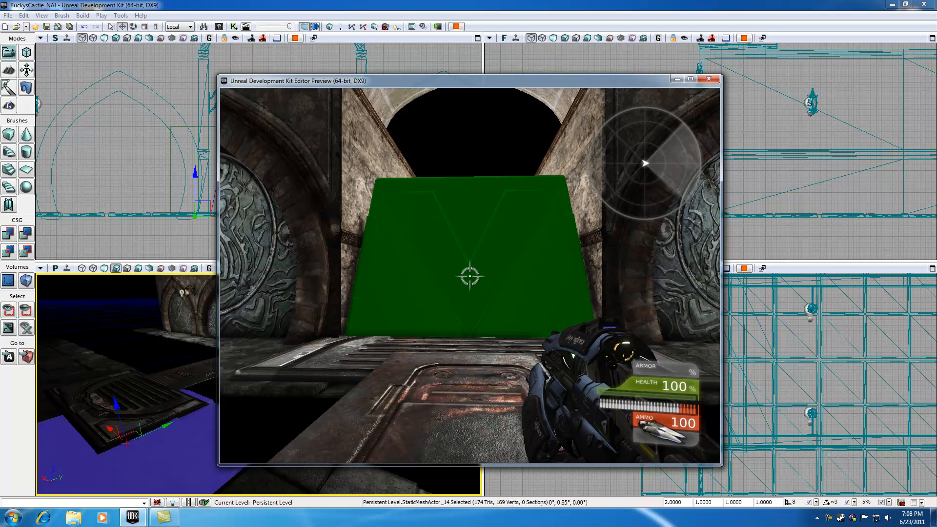
click(709, 78)
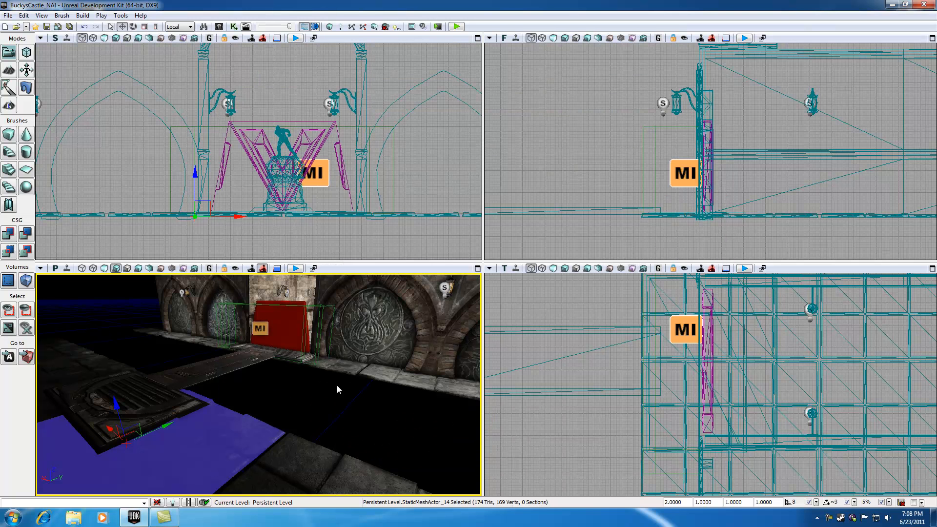
click(9, 281)
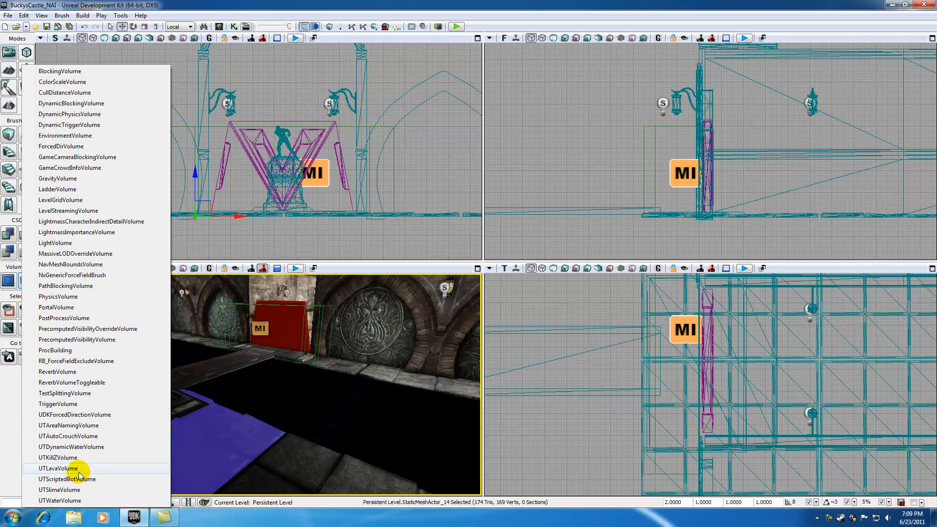
mouse_move(88, 279)
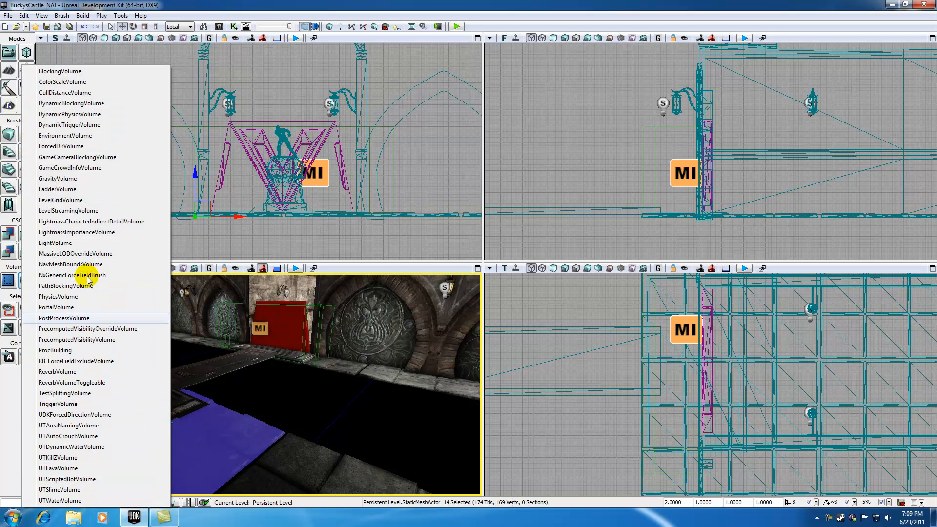
mouse_move(65, 136)
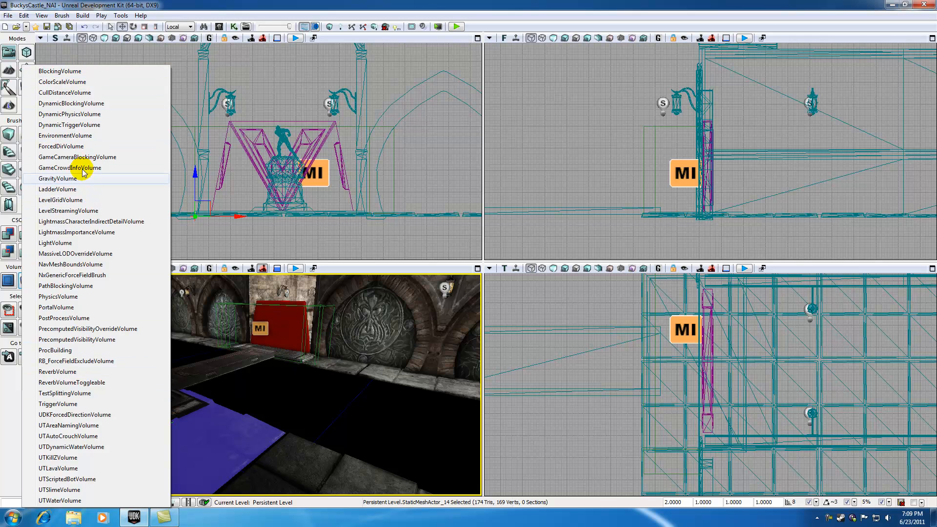
mouse_move(64, 318)
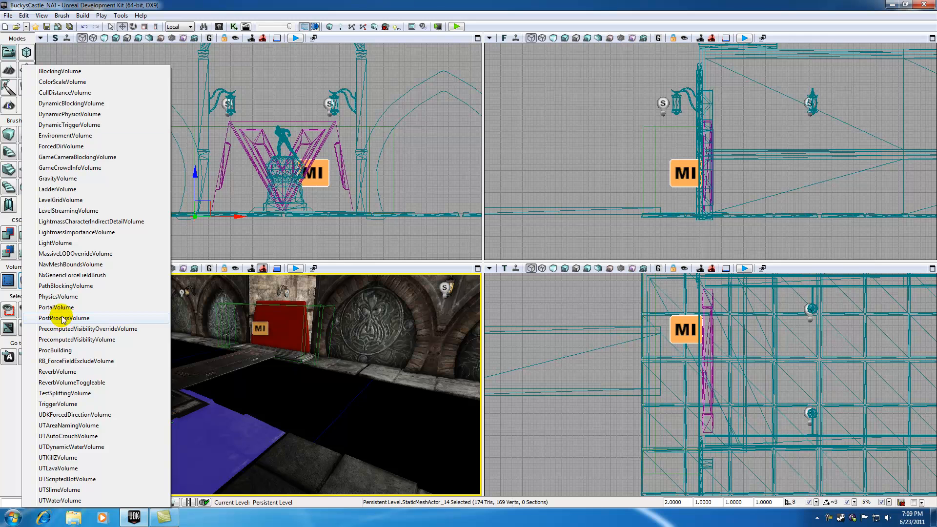
mouse_move(74, 200)
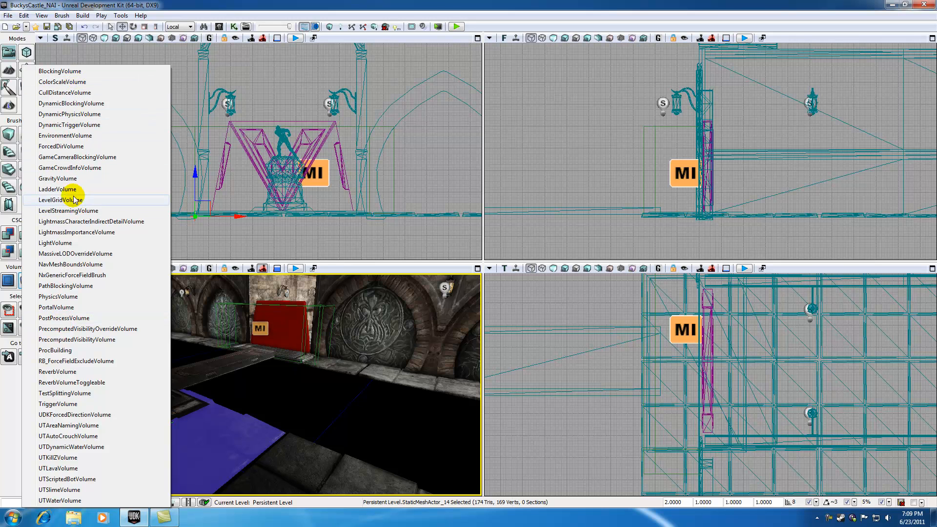
click(327, 404)
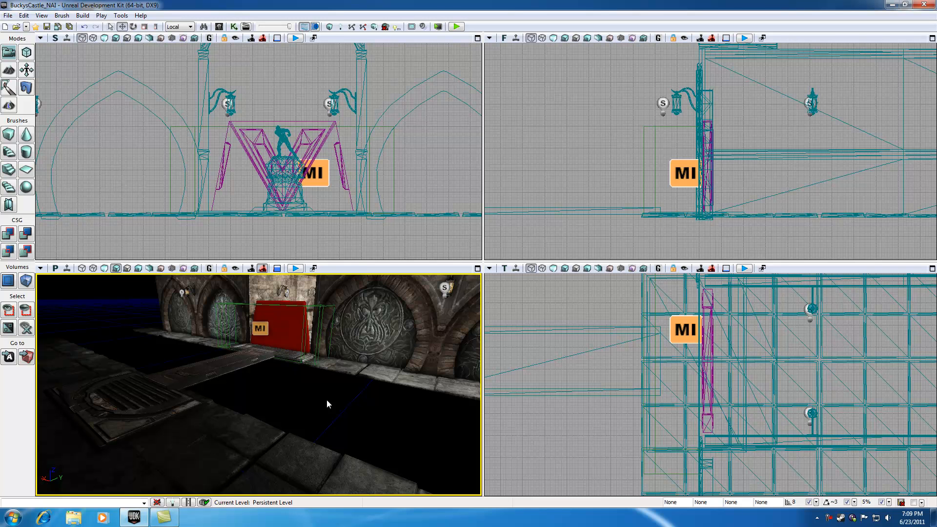
mouse_move(337, 426)
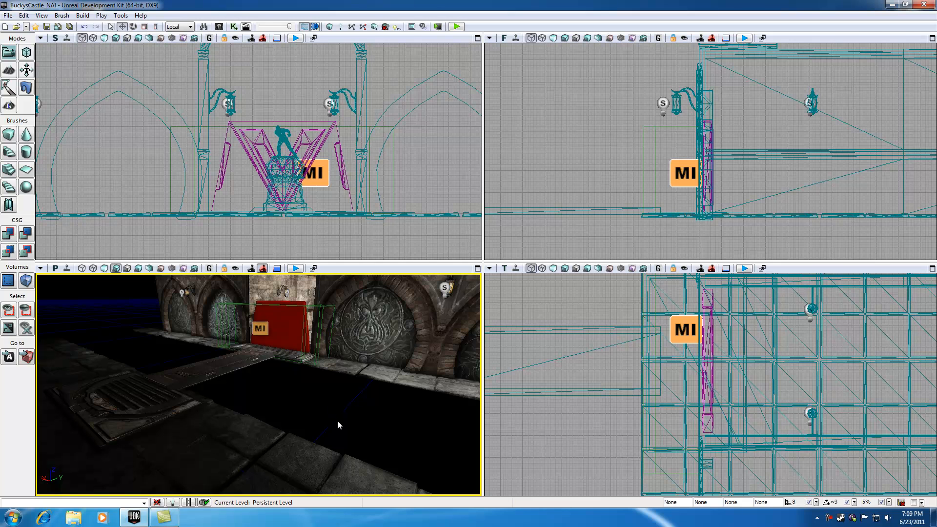
mouse_move(830, 520)
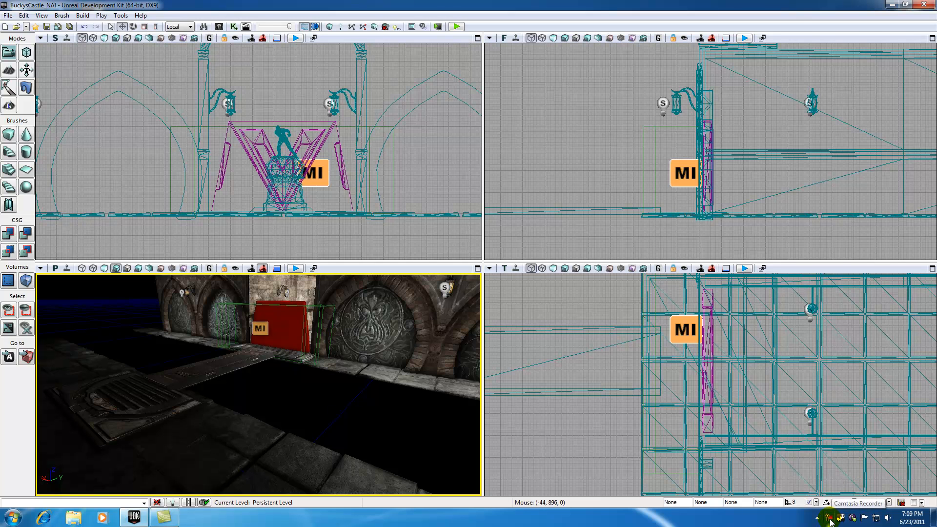